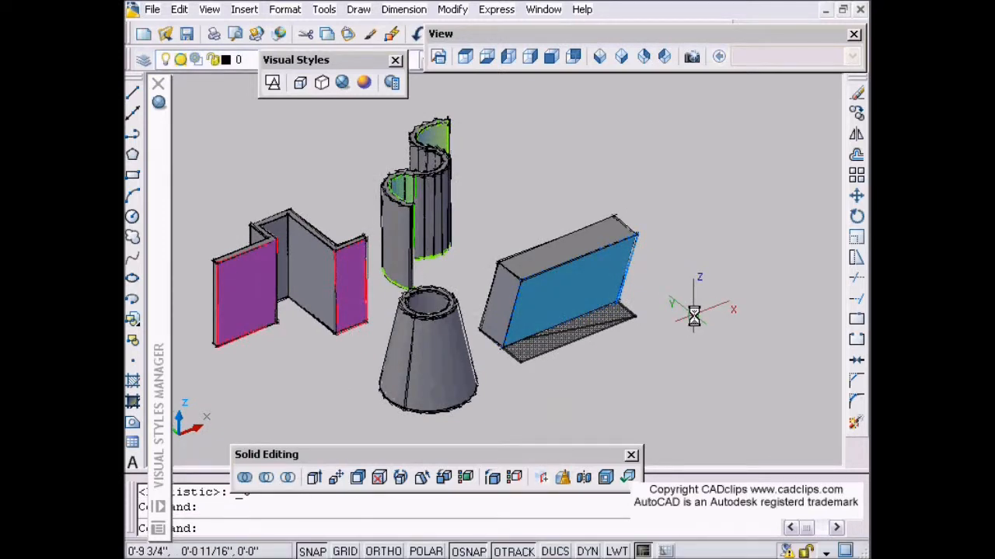
- Show the Dashboard with the 3D Make and Visual Styles panels beside the drawing
left_click(323, 9)
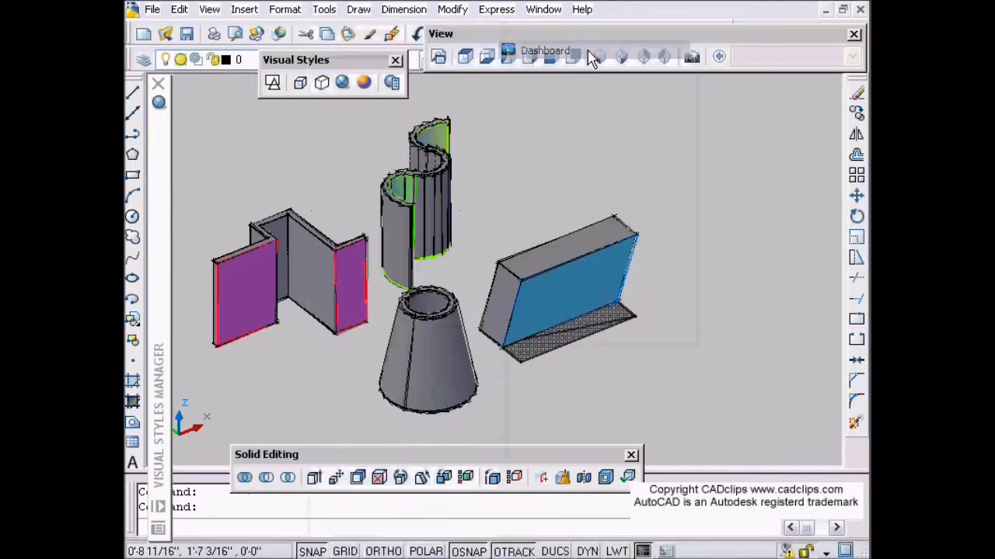
left_click(544, 50)
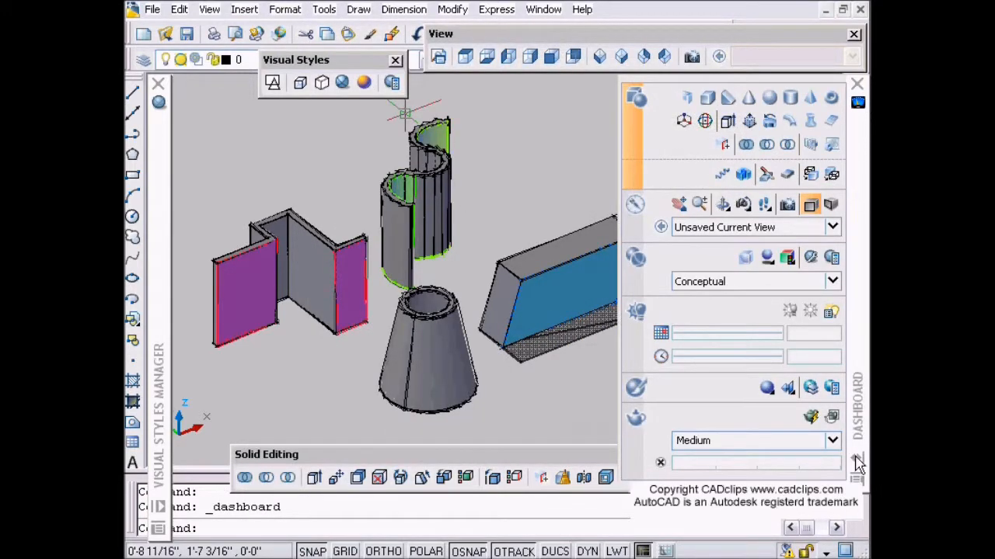
mouse_move(687, 96)
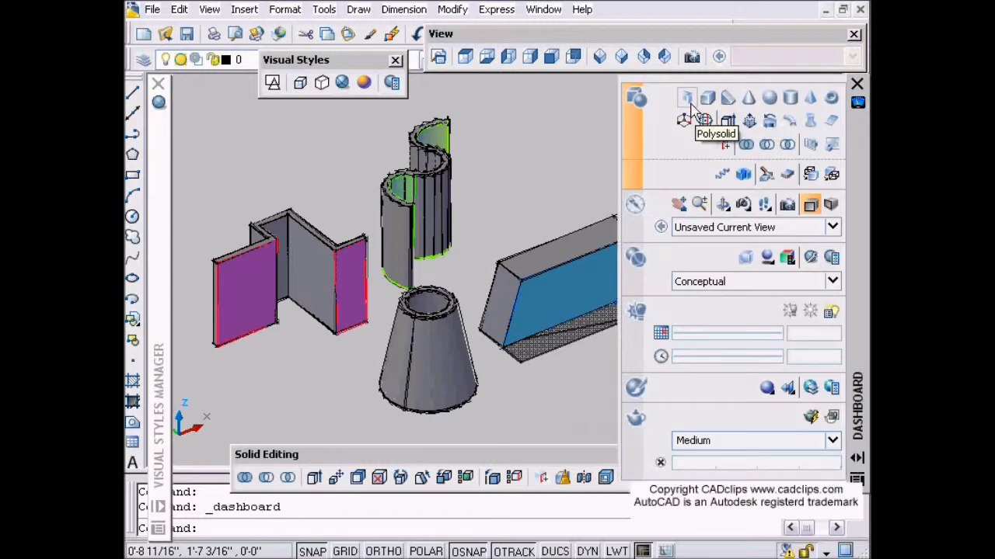
mouse_move(812, 146)
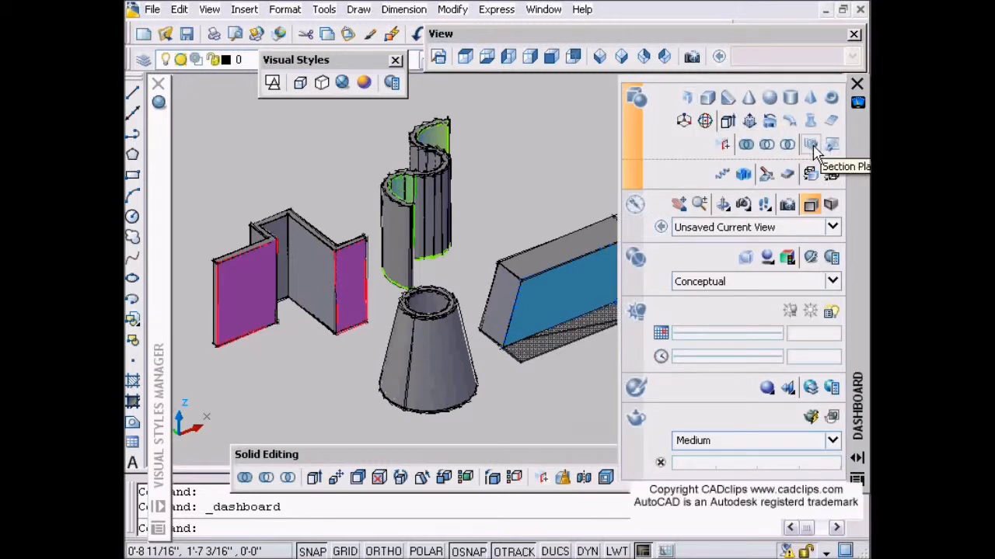
mouse_move(686, 99)
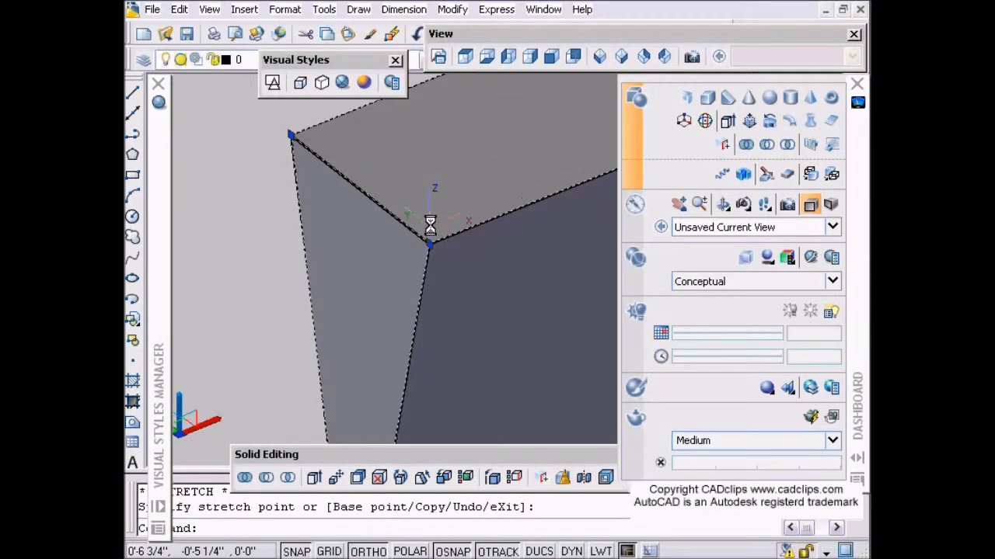
- Stretch a corner grip of the zig-zag polysolid wall and finish the edit
key("Escape")
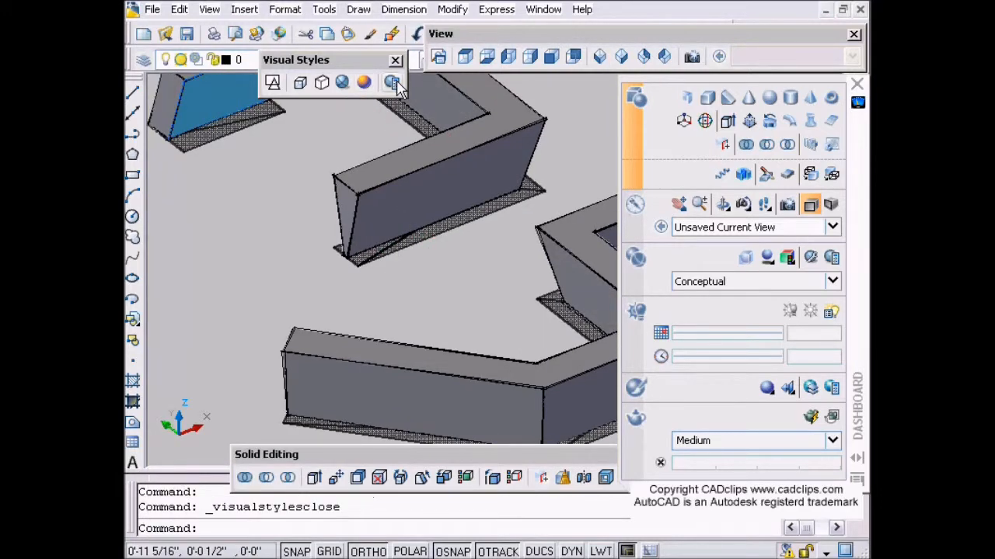
- Review the Conceptual style's face and shadow settings in the Visual Styles Manager
left_click(391, 84)
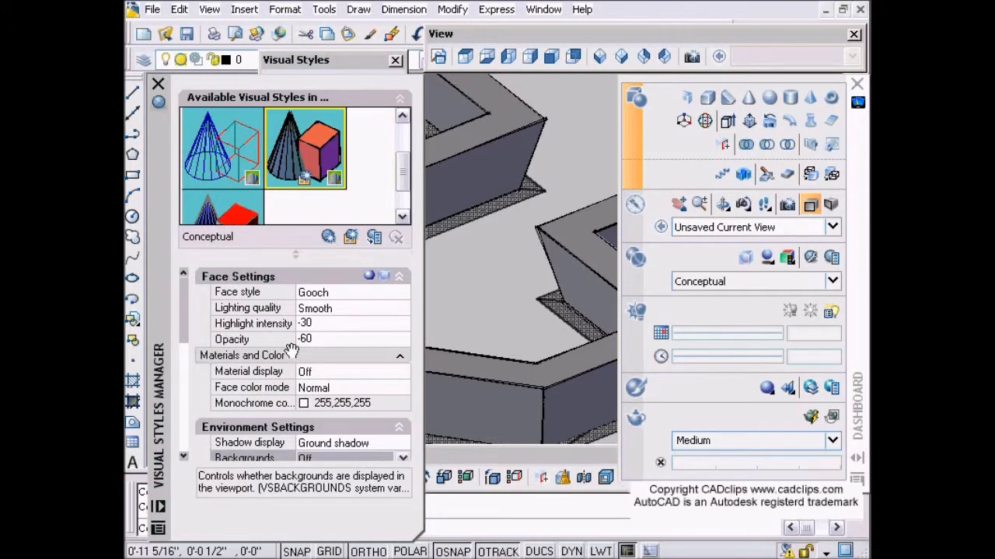
mouse_move(256, 308)
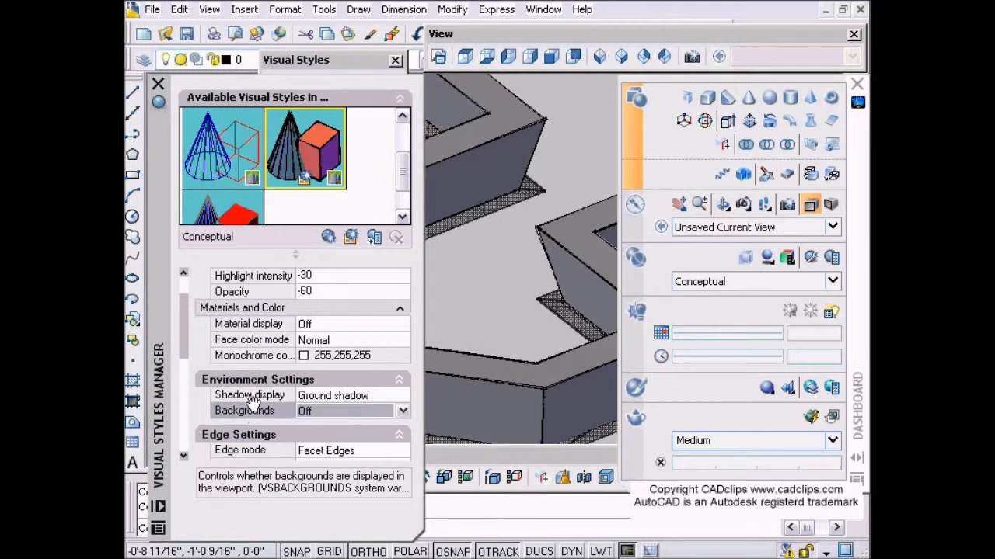
left_click(402, 394)
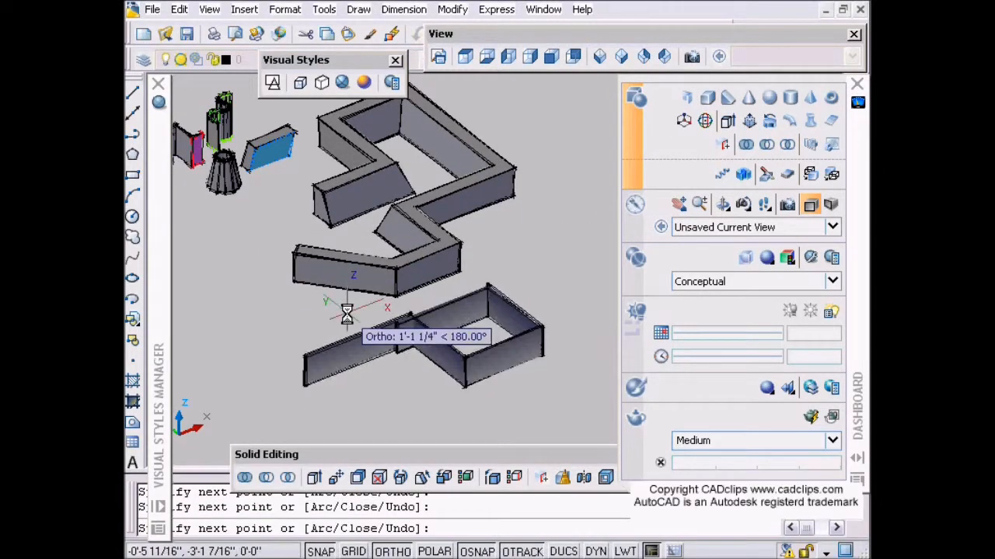
- Finish the polysolid walls that close the zig-zag walls into an enclosed loop
key("Escape")
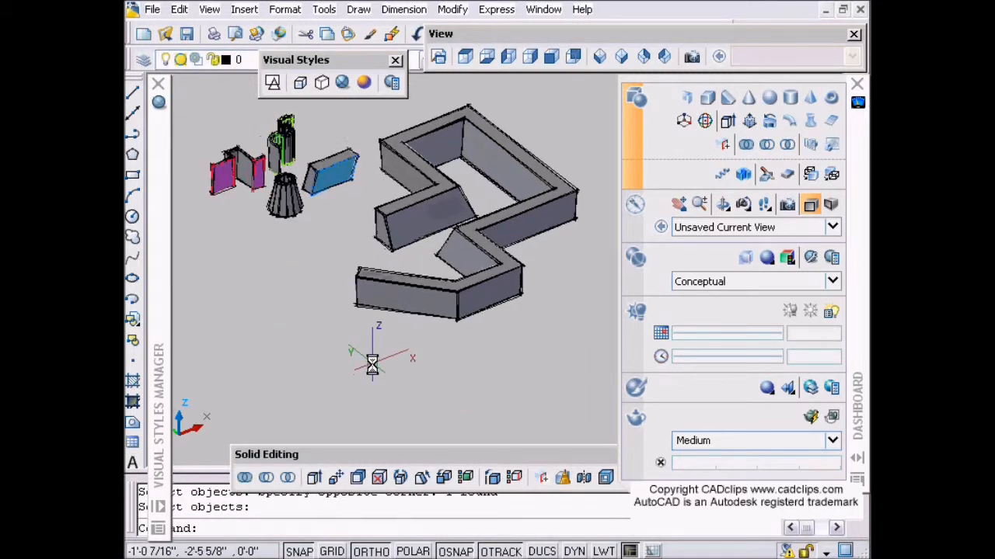
- Draw a segmented polysolid wall with a taller height and wider width in front of the enclosure
left_click(687, 97)
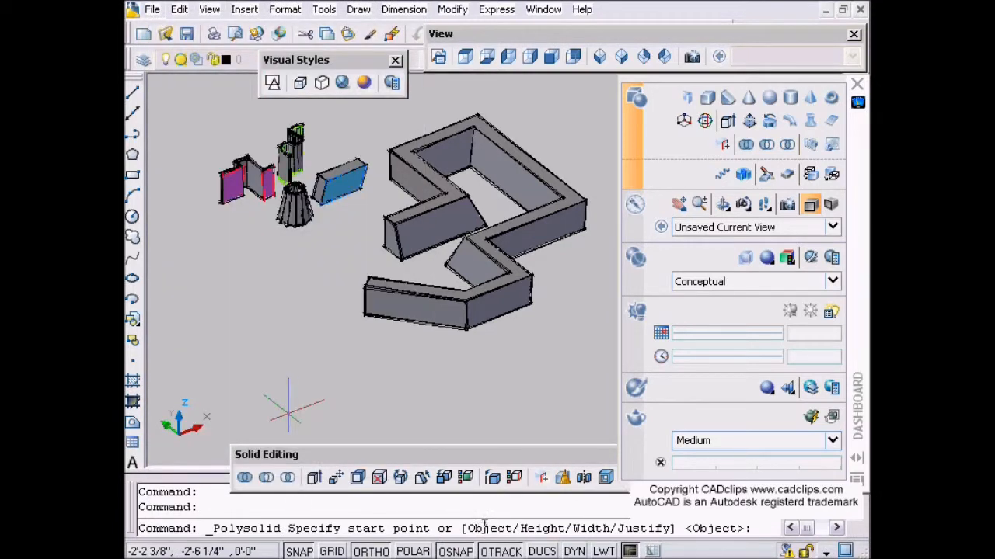
mouse_move(588, 529)
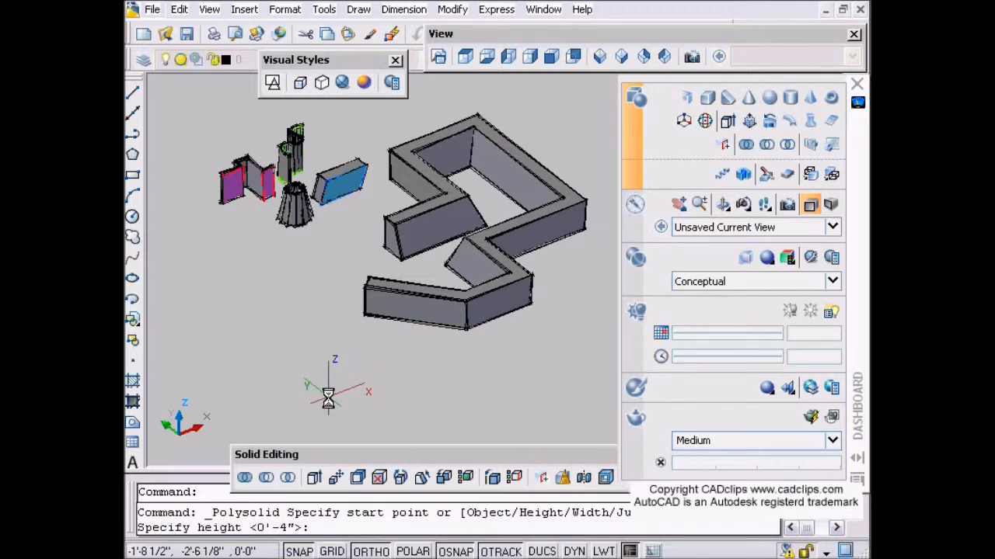
mouse_move(276, 407)
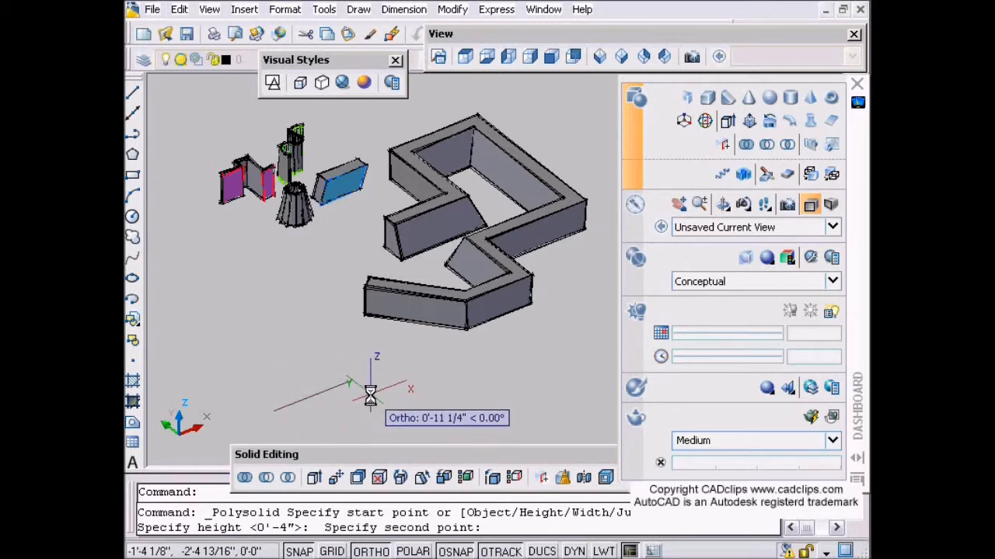
left_click(370, 391)
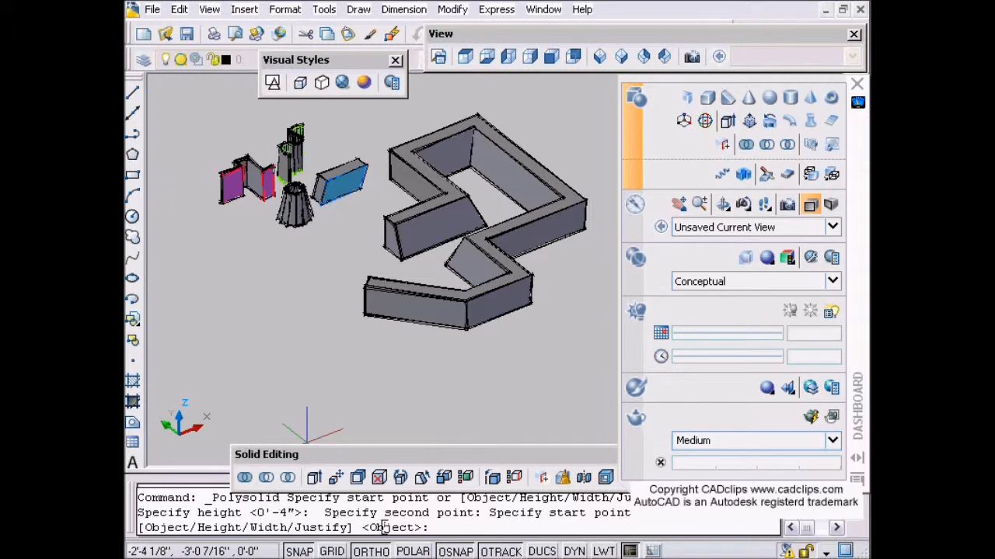
type("w")
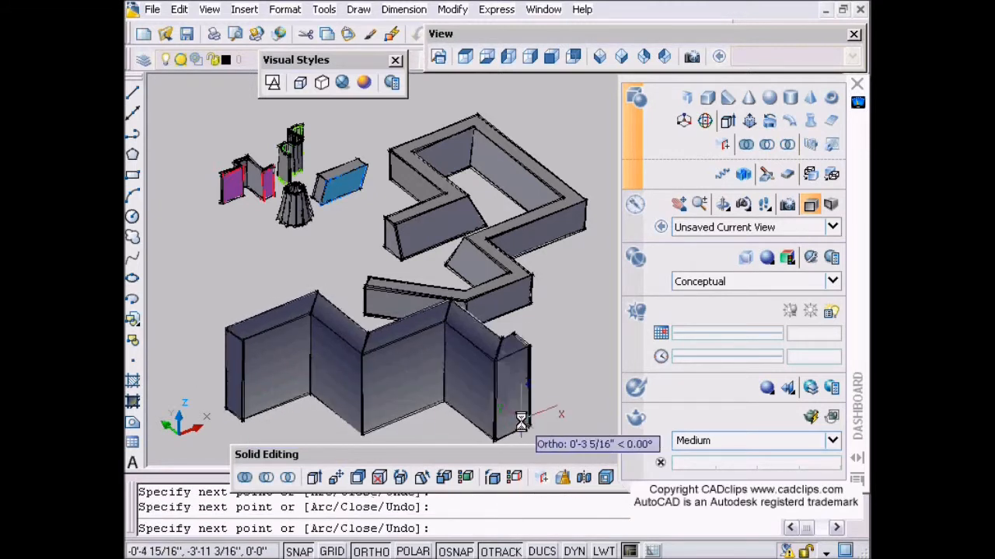
key("Escape")
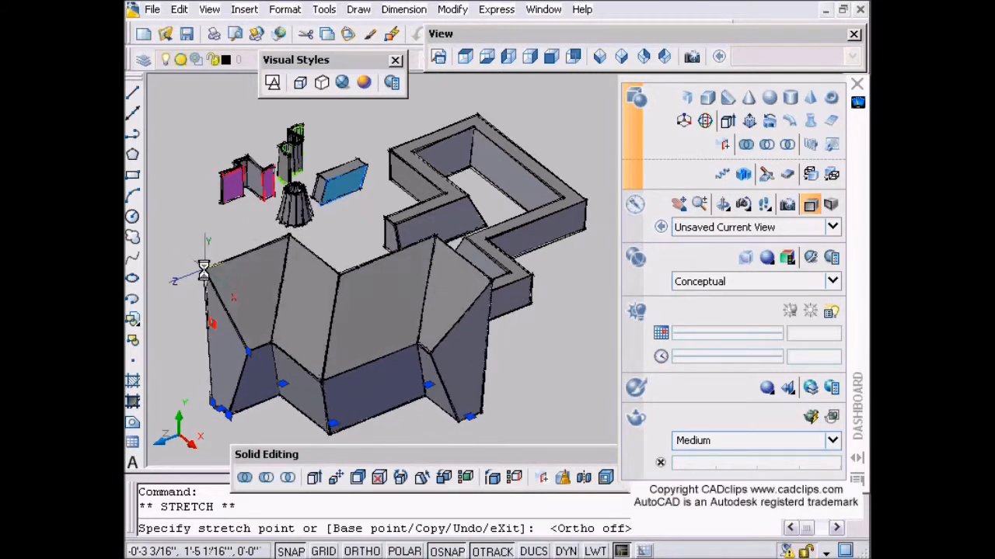
- Stretch the tall wall's top grips with Ortho off so its faces slope like a roof
key("Escape")
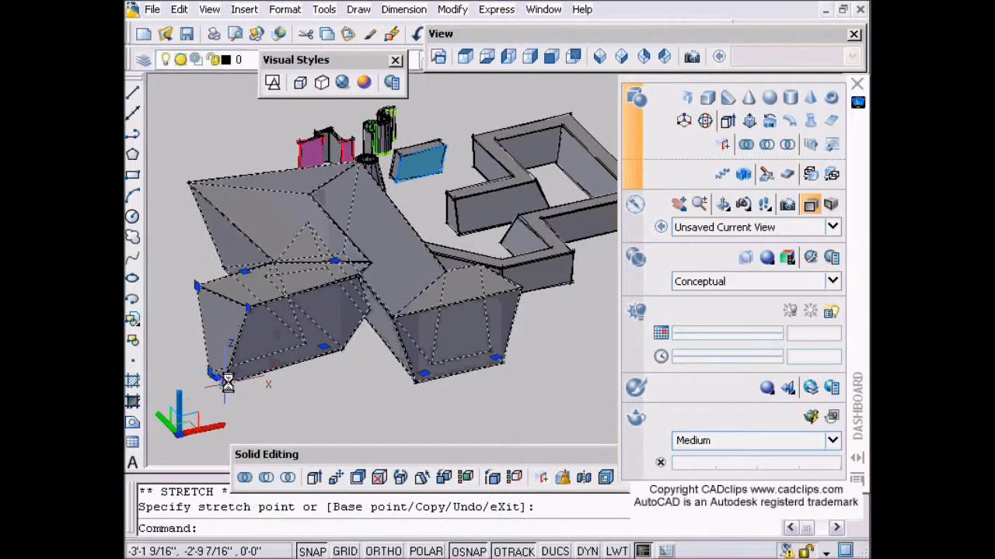
- Place a four-sided pyramid centred on the sloped wall face and switch to a preset view
key("Escape")
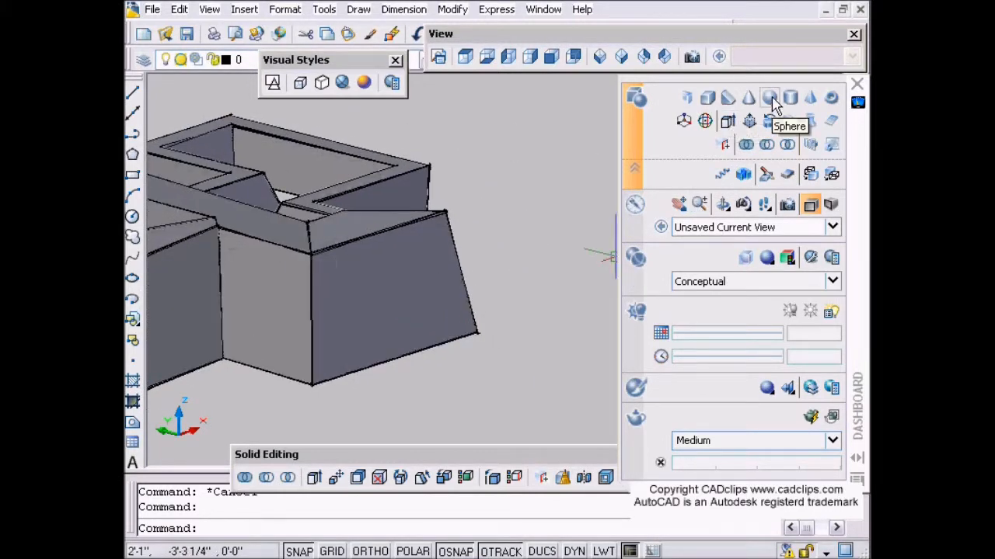
left_click(727, 96)
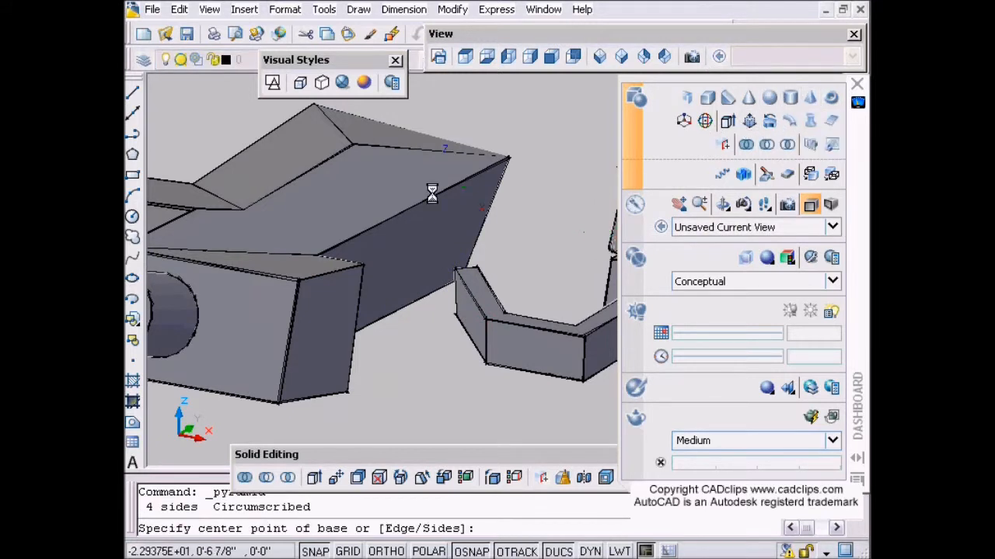
left_click(339, 194)
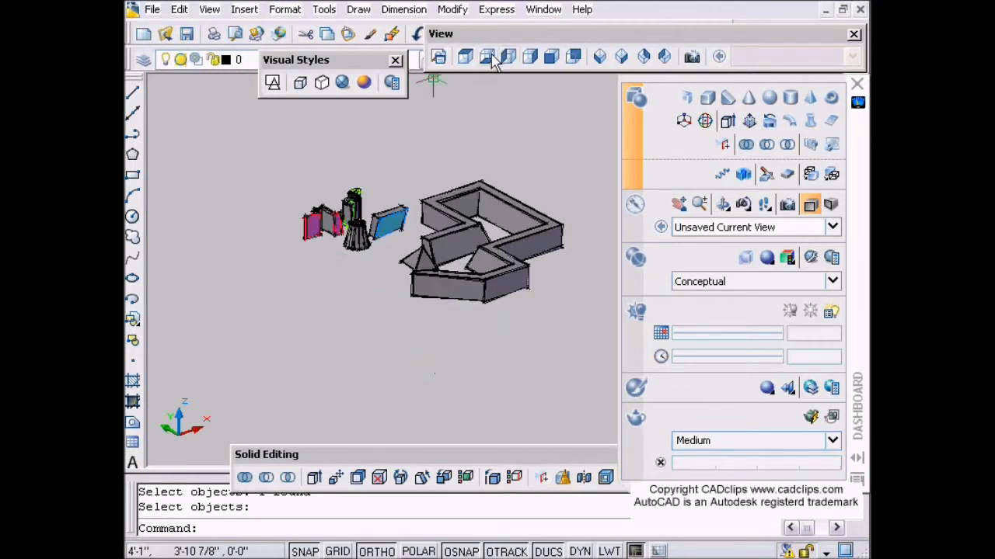
left_click(488, 56)
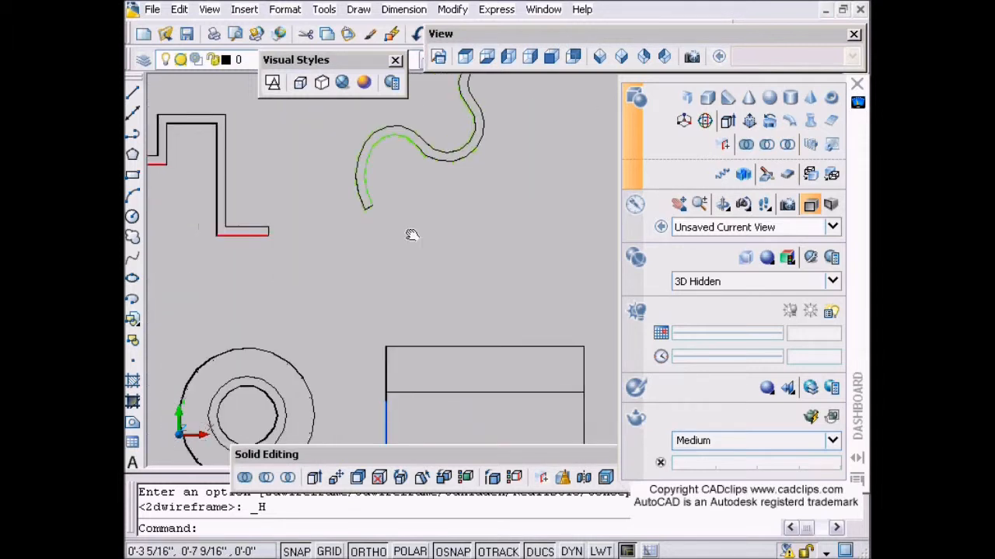
- Pan to the stepped polyline, circle and straight line not yet converted
left_click_drag(412, 235, 496, 329)
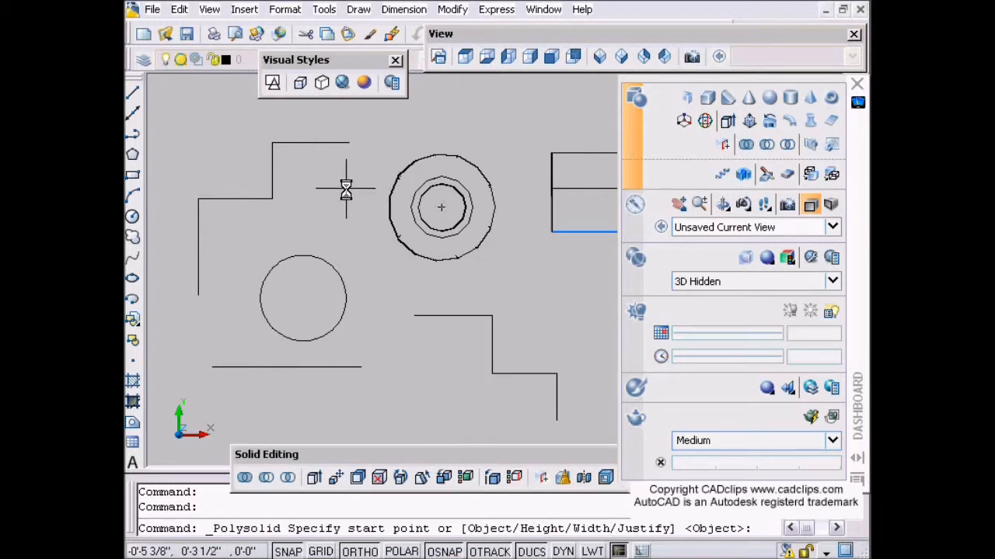
- Convert the circle and straight line into polysolid walls with the Justify option
left_click(345, 168)
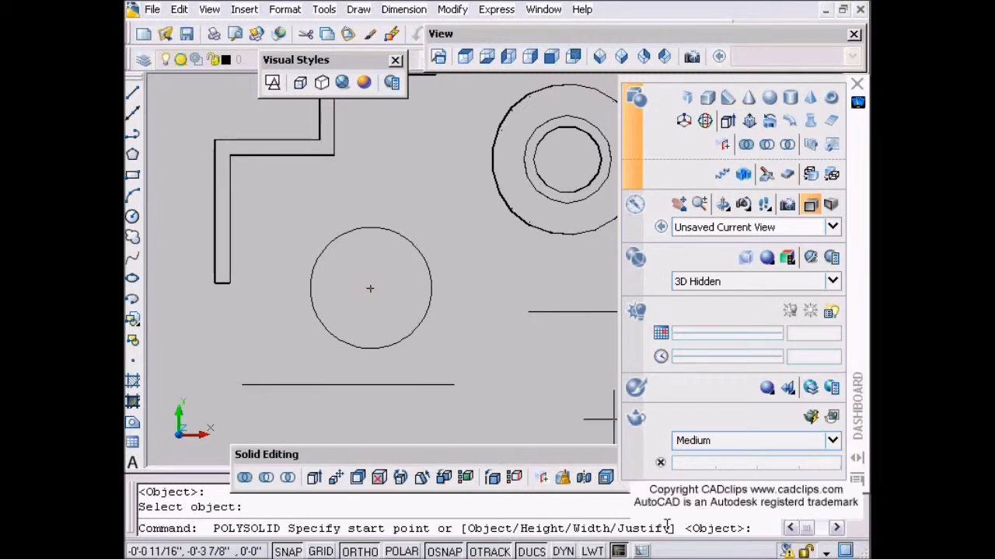
type("j")
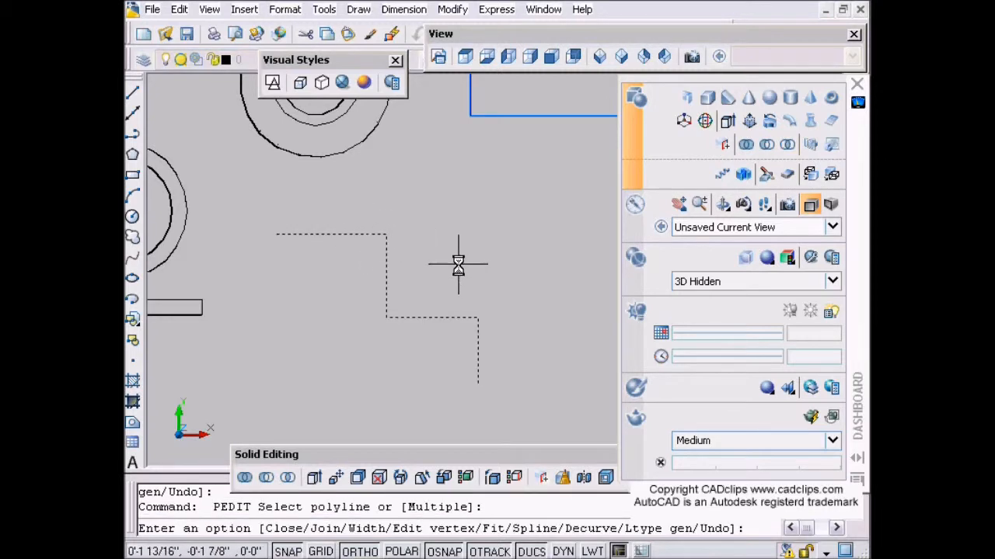
- Spline the stepped polyline into a curved wall and show the scene in SW Isometric view
type("s")
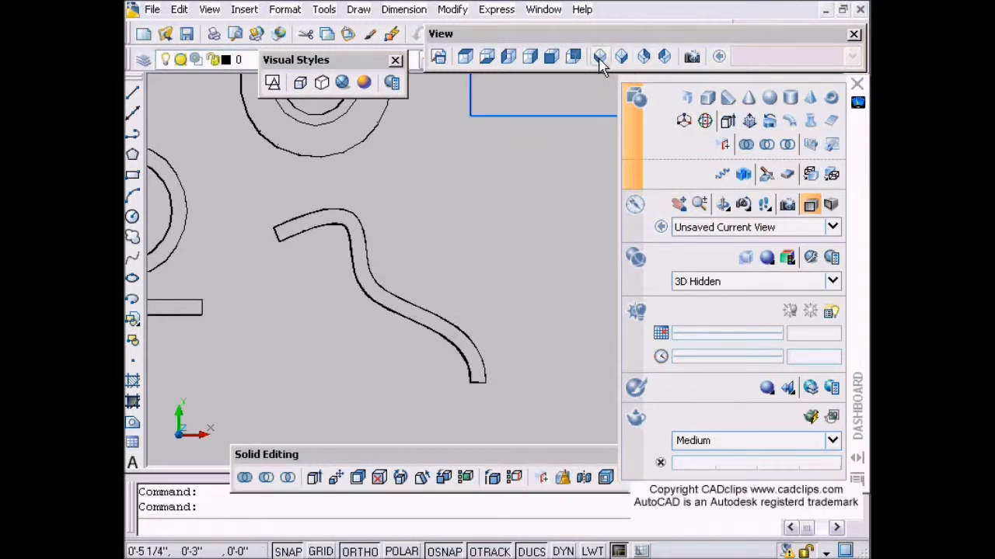
left_click(600, 56)
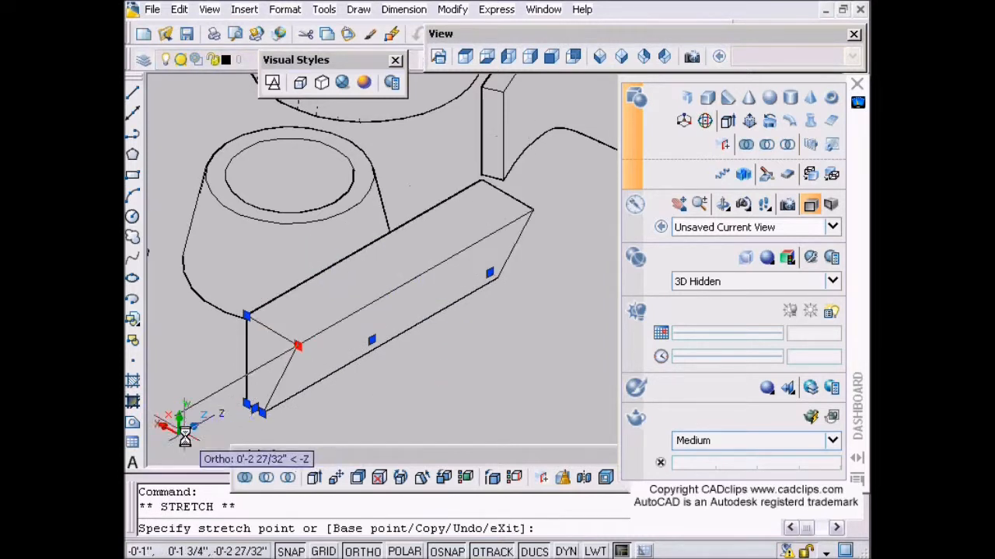
mouse_move(391, 327)
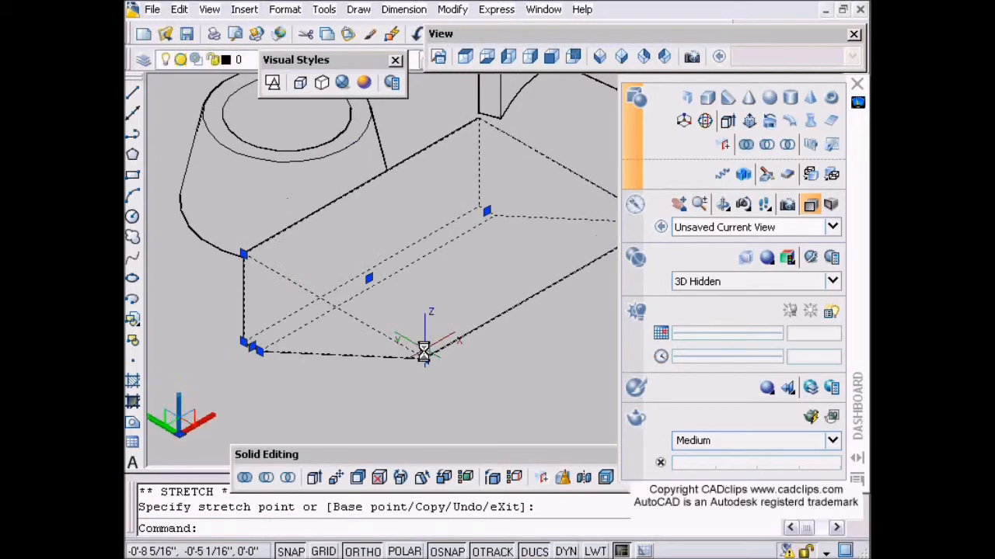
- Raise the straight wall's height and stretch the curved wall taller via their grips
key("Escape")
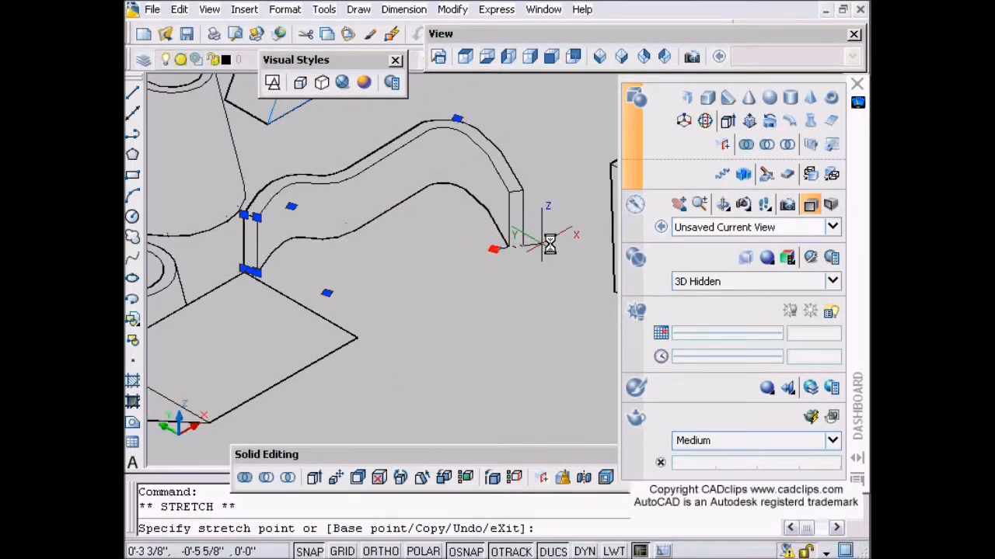
key("Escape")
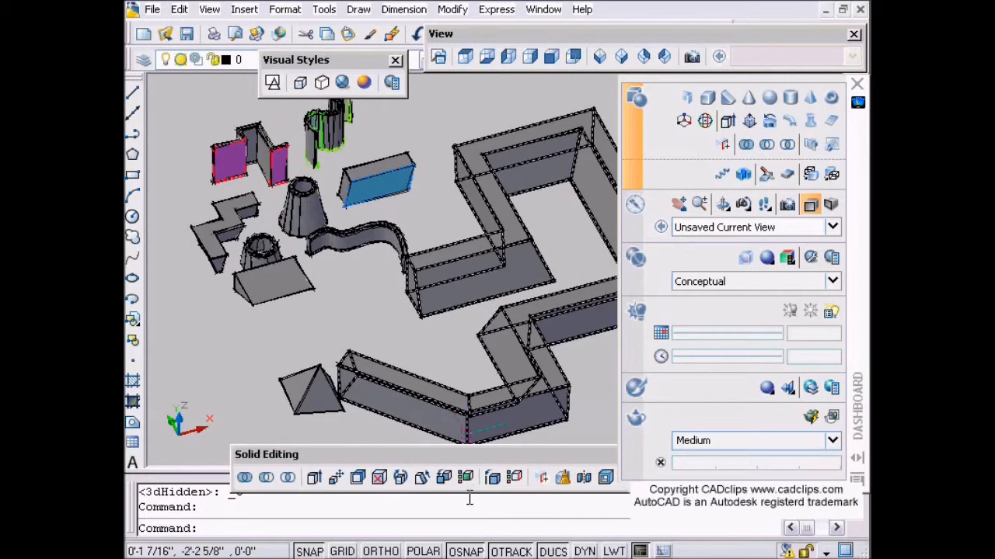
- Colour the enclosure floor face green and the small slab's top face yellow with Color Faces
left_click(465, 477)
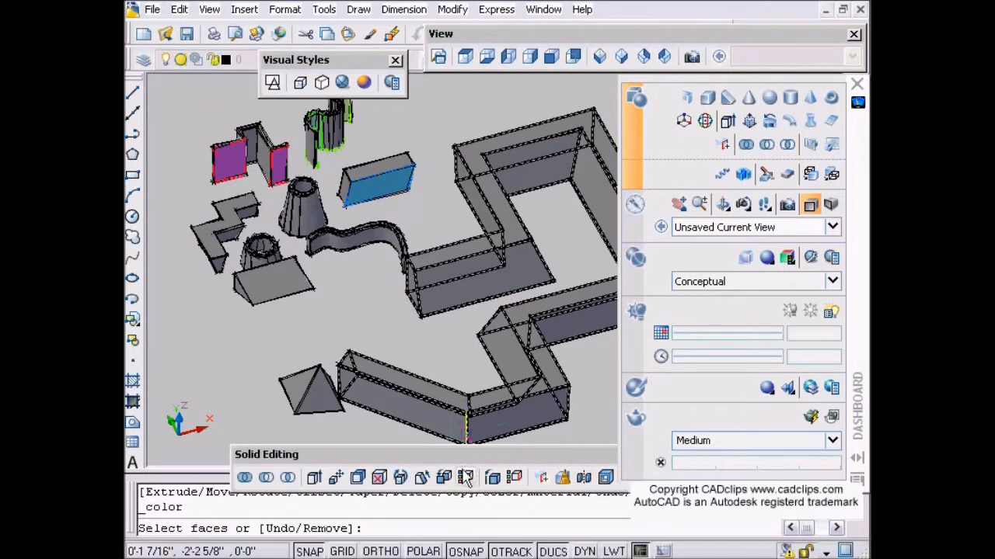
left_click(457, 302)
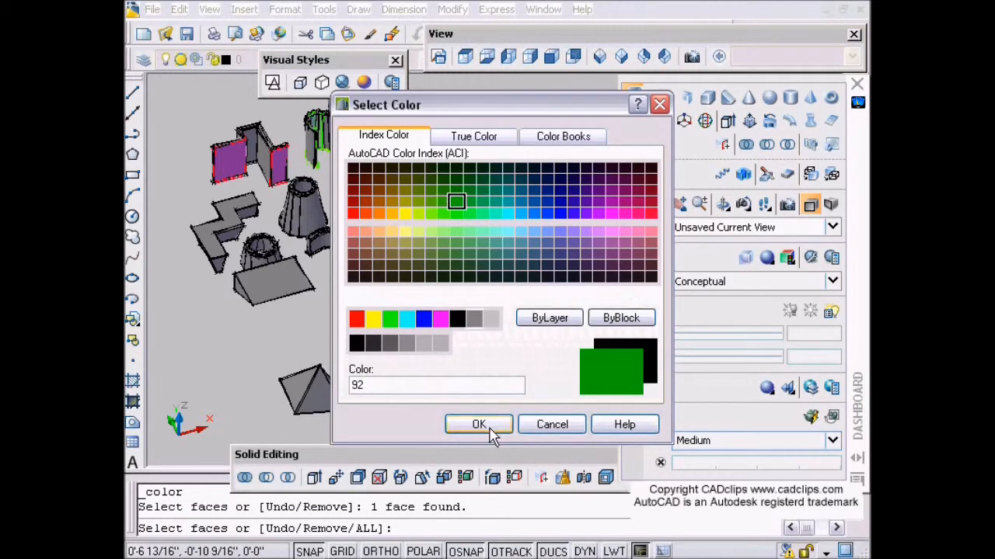
left_click(479, 424)
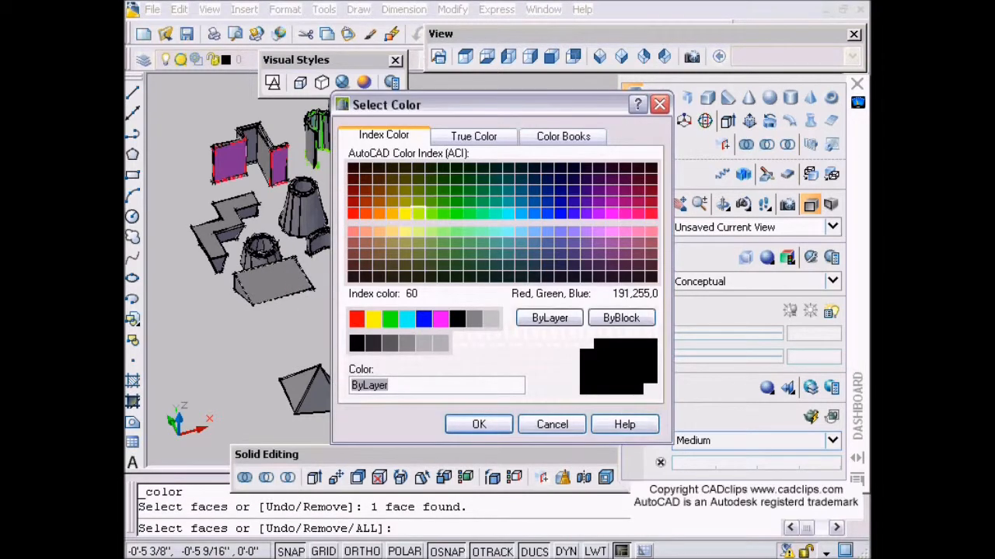
left_click(479, 424)
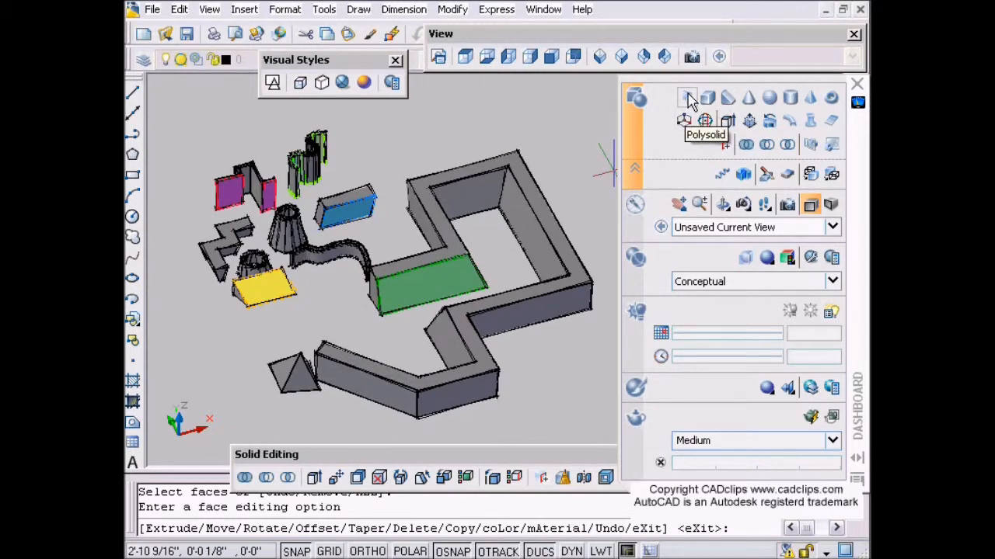
- Draw a polysolid wall of height 5 standing on the green floor face
left_click(687, 96)
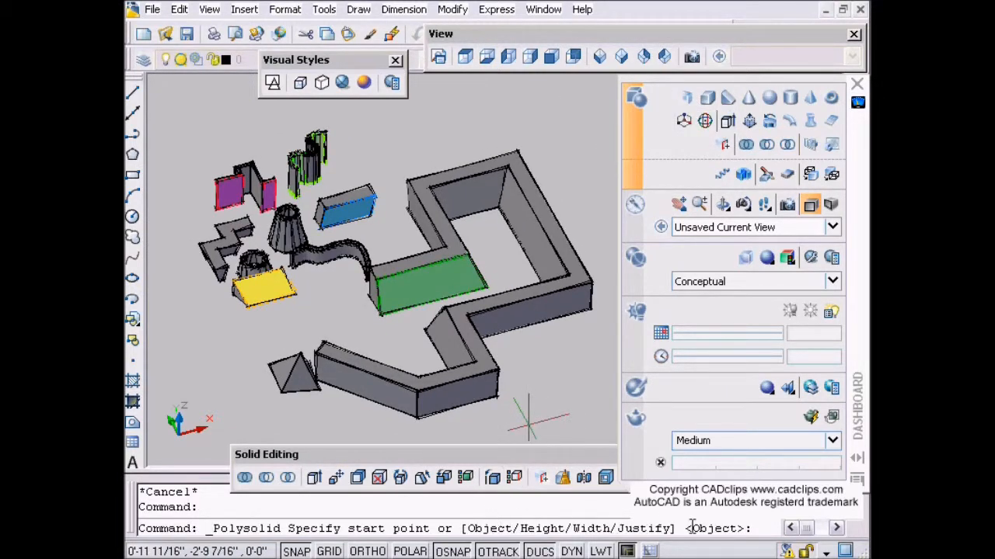
mouse_move(696, 528)
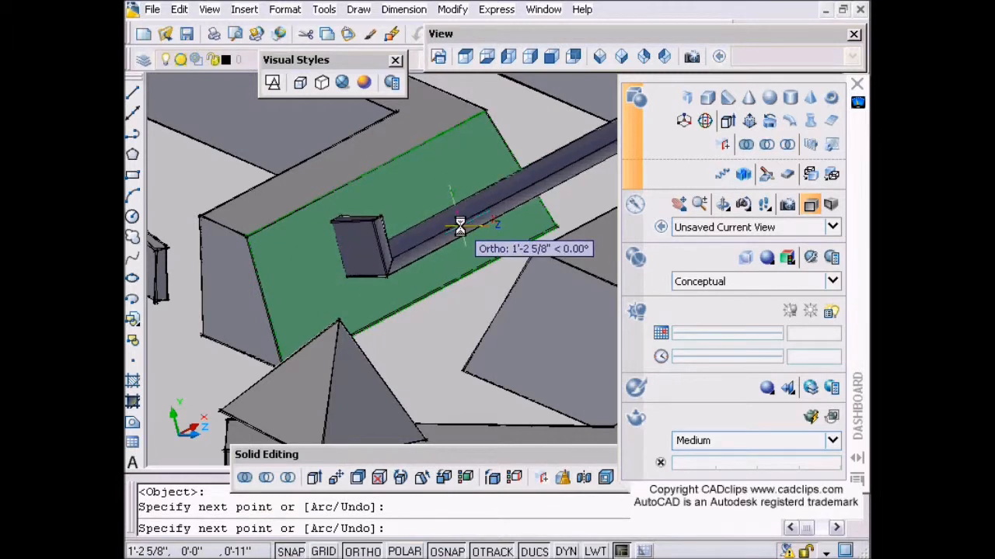
type("5")
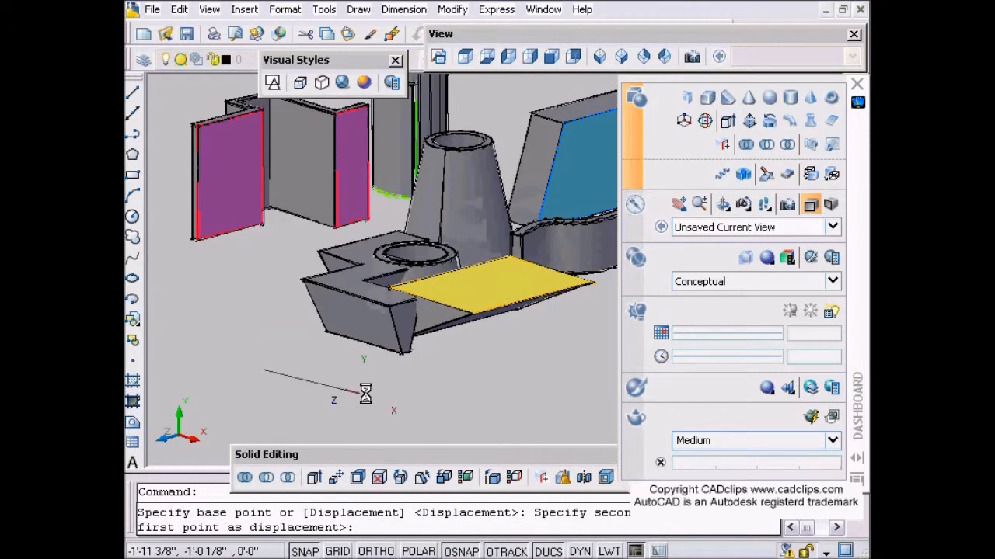
- Cancel the move of the yellow-topped slab, leaving the scene unchanged
key("Escape")
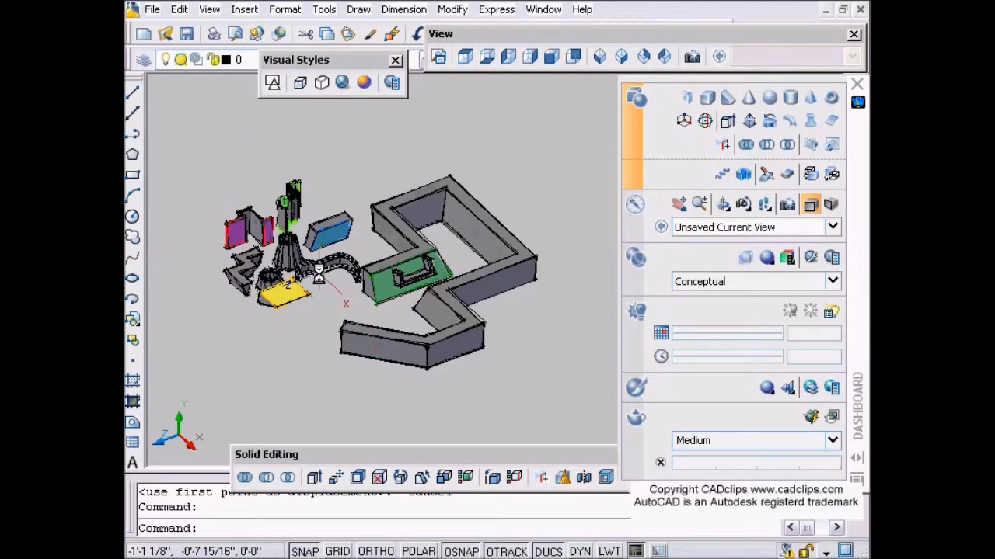
mouse_move(155, 296)
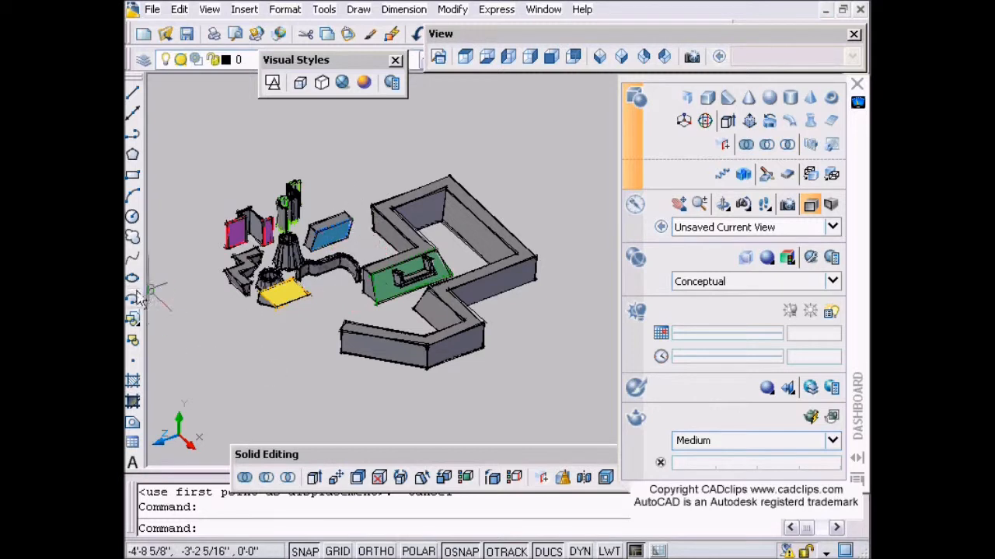
mouse_move(147, 109)
type("w")
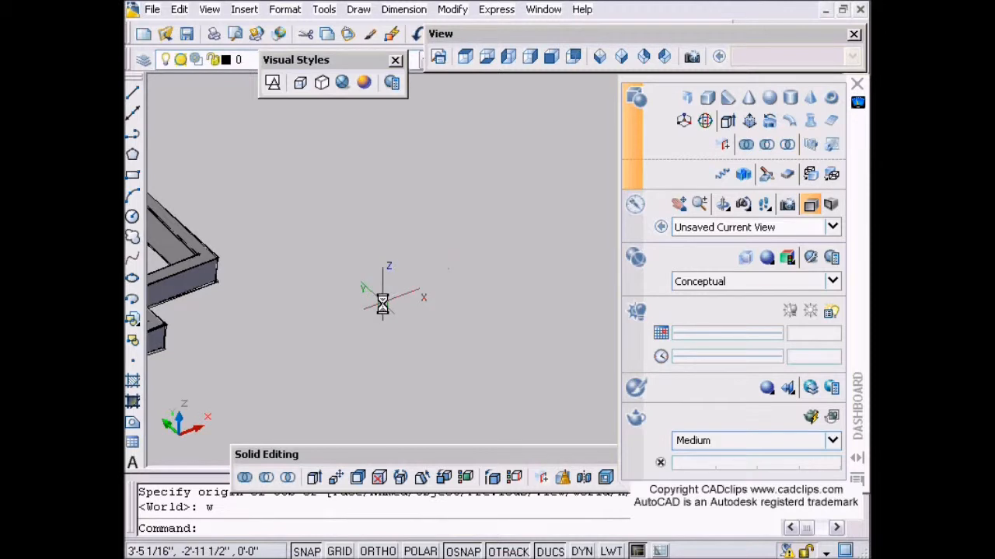
- Draw a rectangle on the ground plane and start a polysolid from it by Object
left_click(132, 174)
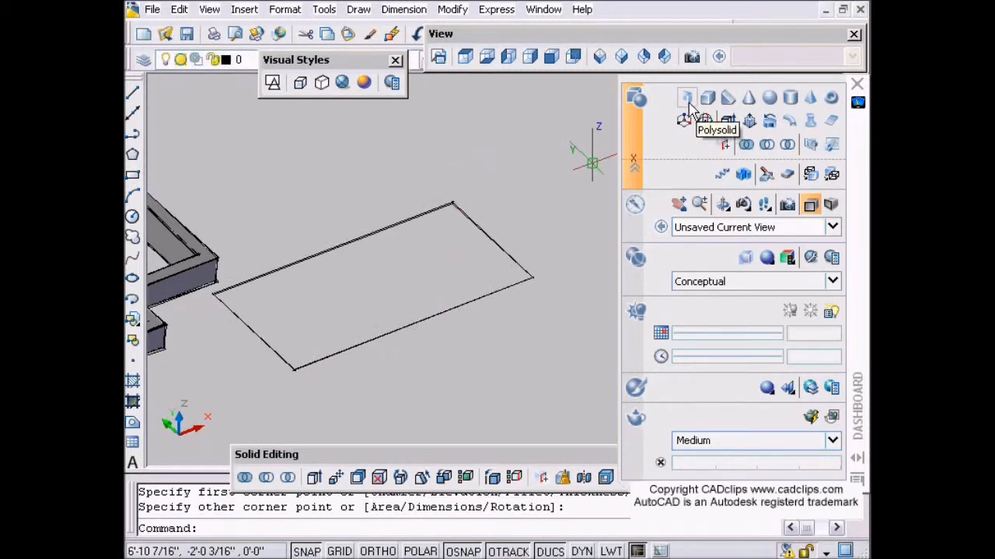
left_click(687, 97)
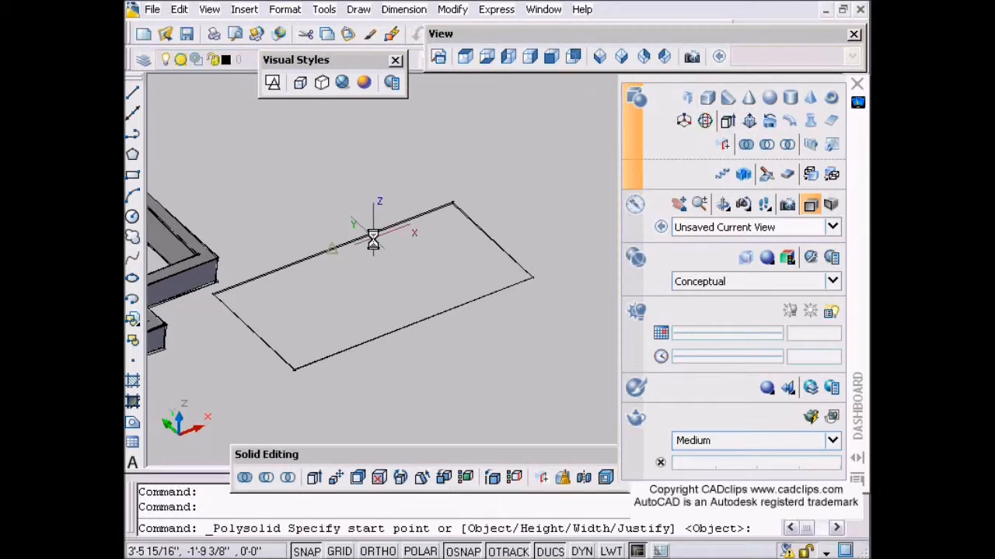